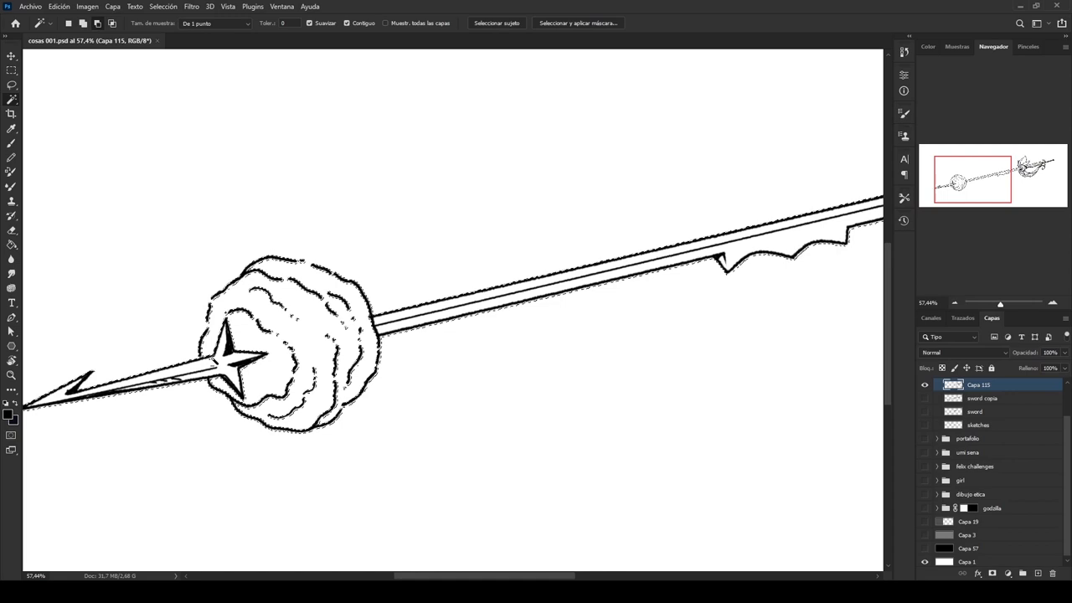
Step: Fill the spear silhouette with flat gray on the shape layer beneath the line art and save
click(12, 84)
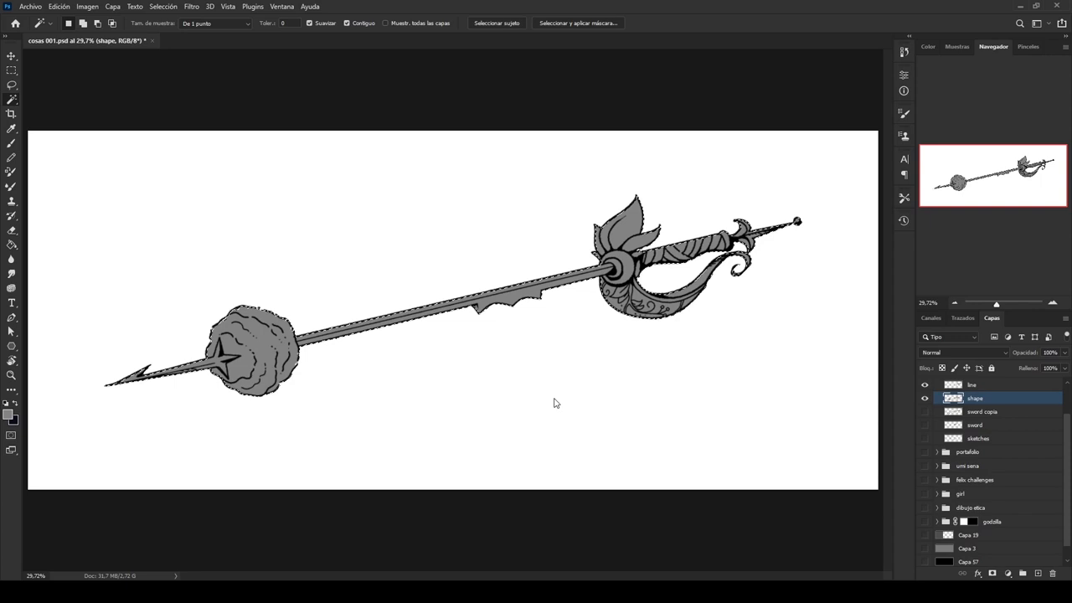
click(971, 383)
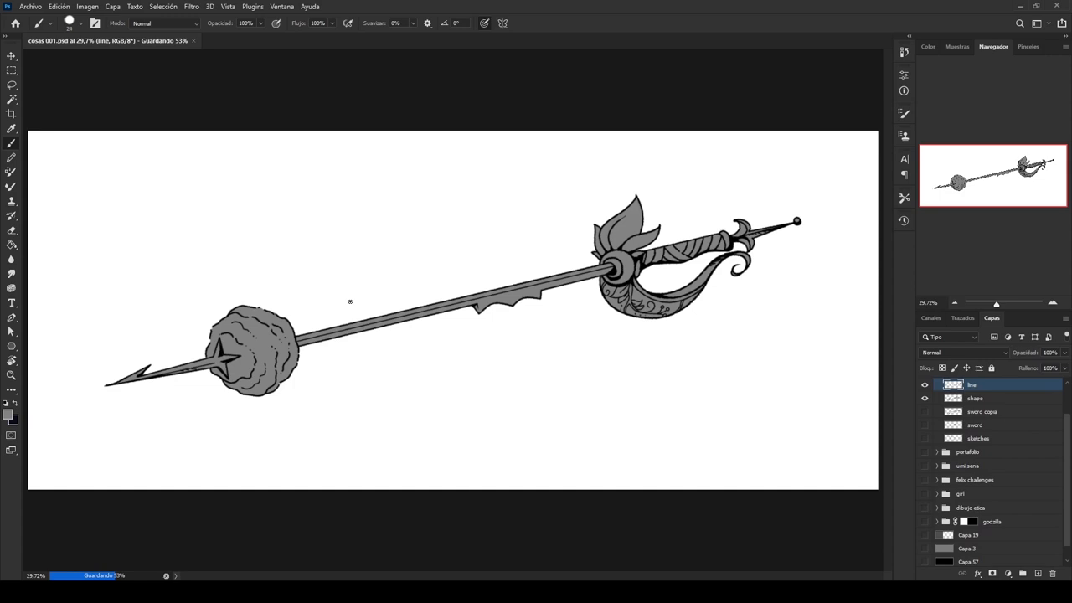